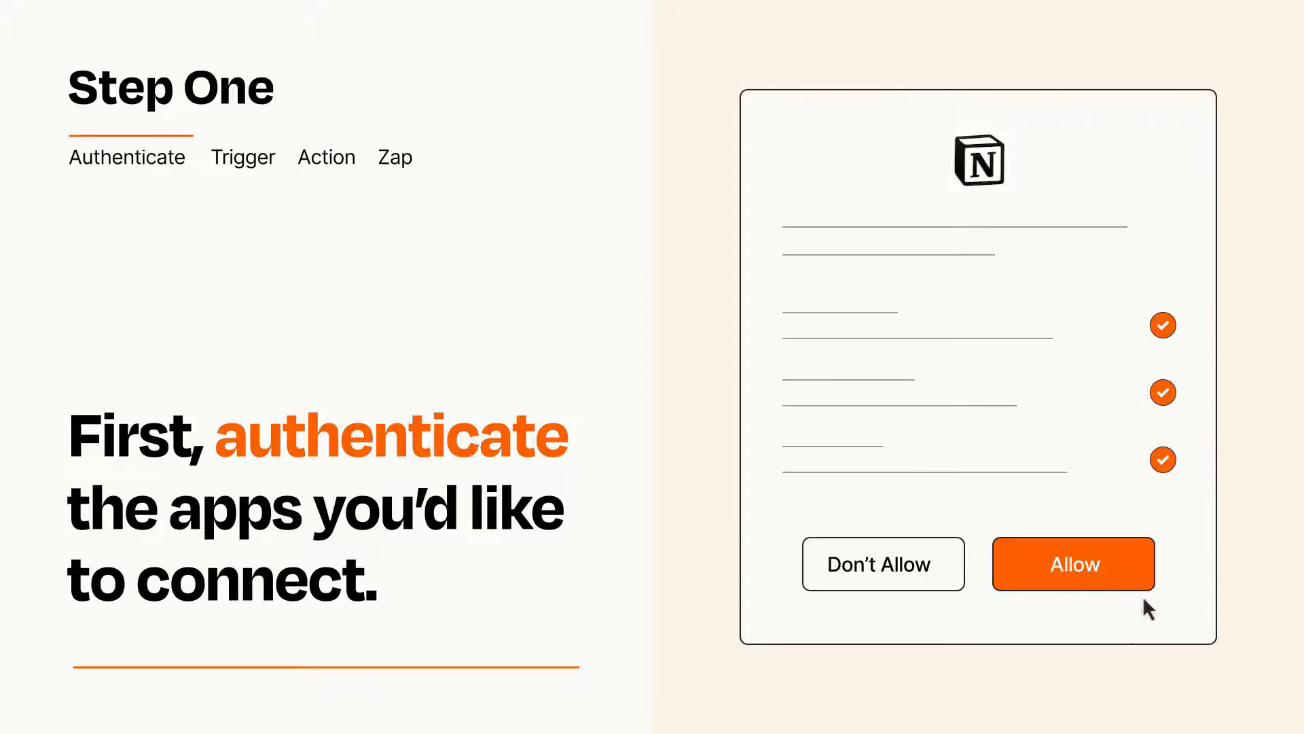
# - Allow Zapier access to the Notion account and start choosing the trigger app and event
pyautogui.click(1072, 564)
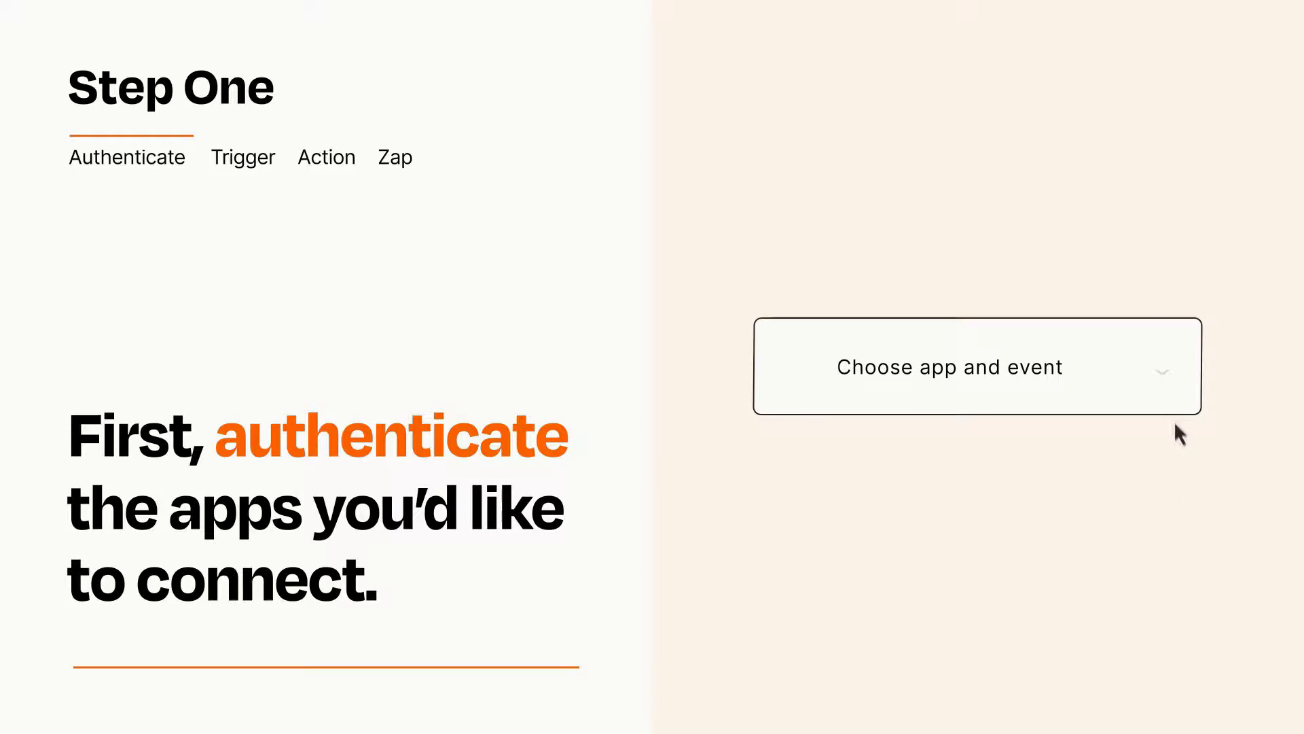
pyautogui.click(977, 366)
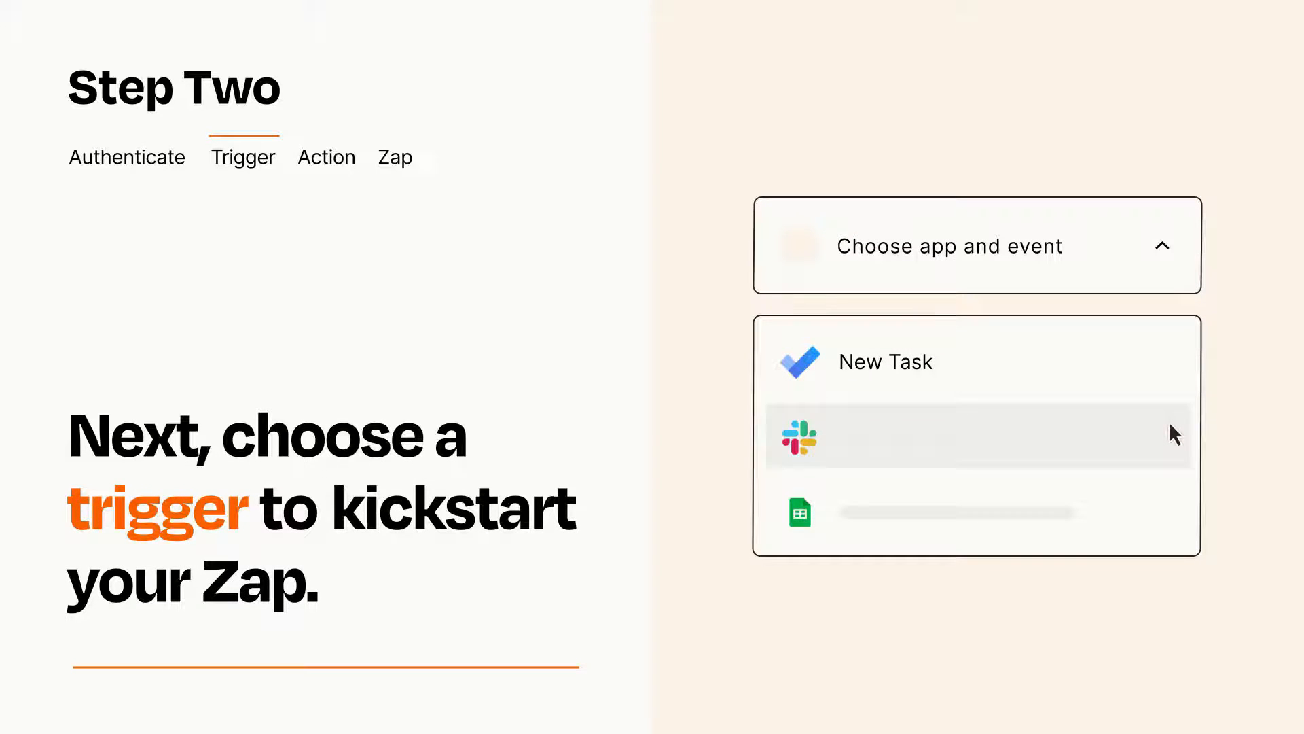
pyautogui.moveTo(1173, 519)
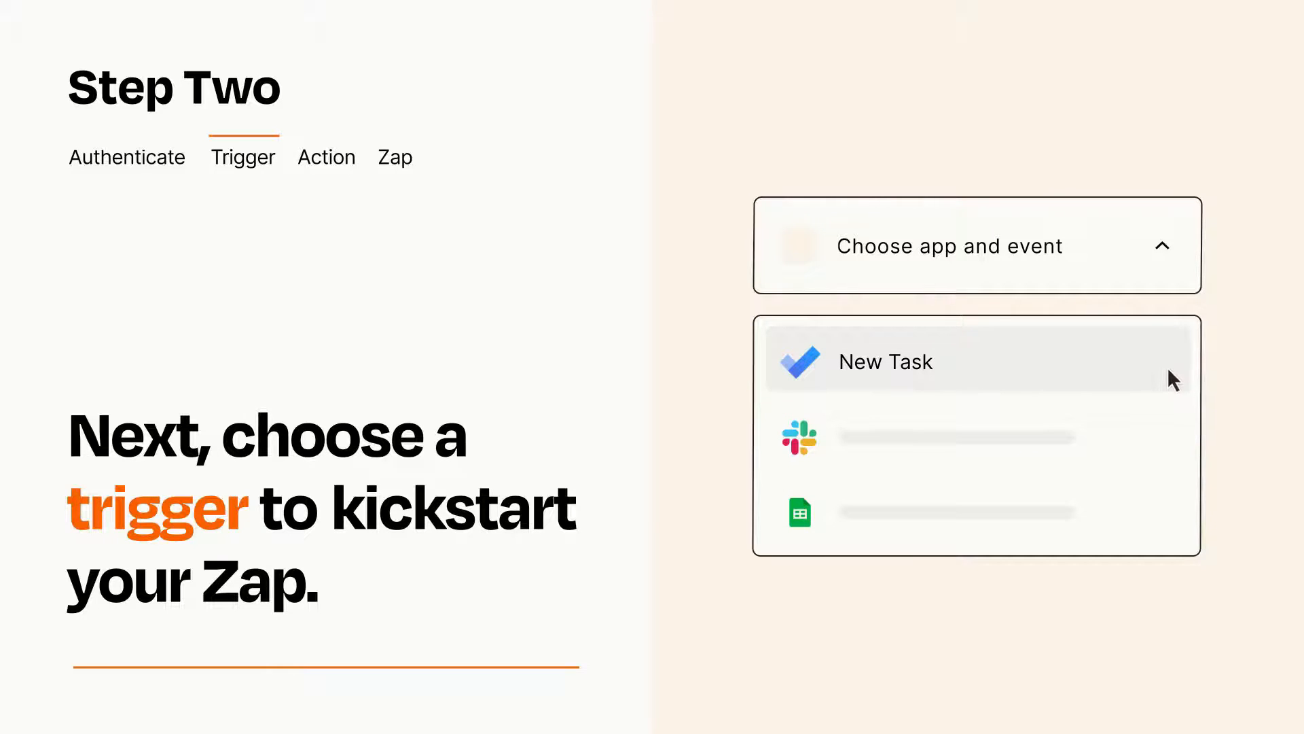
# - Select New Task as the Zap's trigger event
pyautogui.click(886, 361)
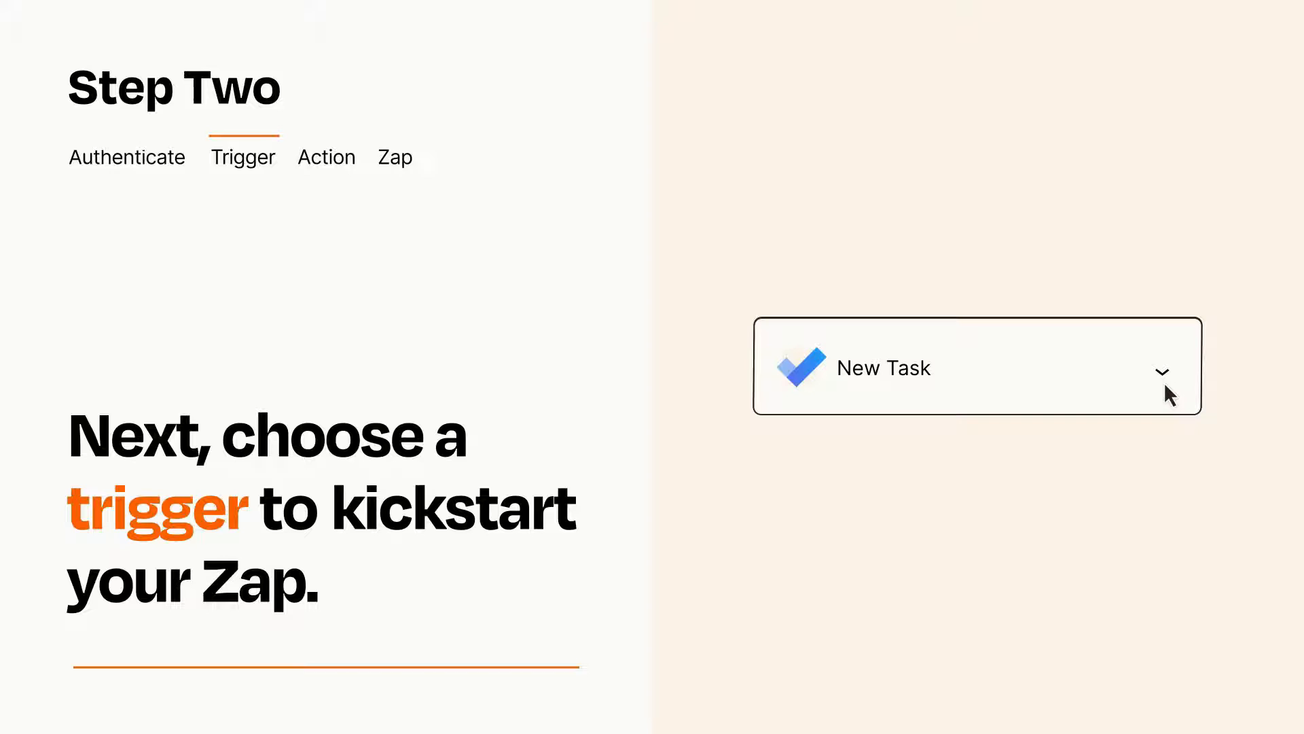
pyautogui.moveTo(1185, 385)
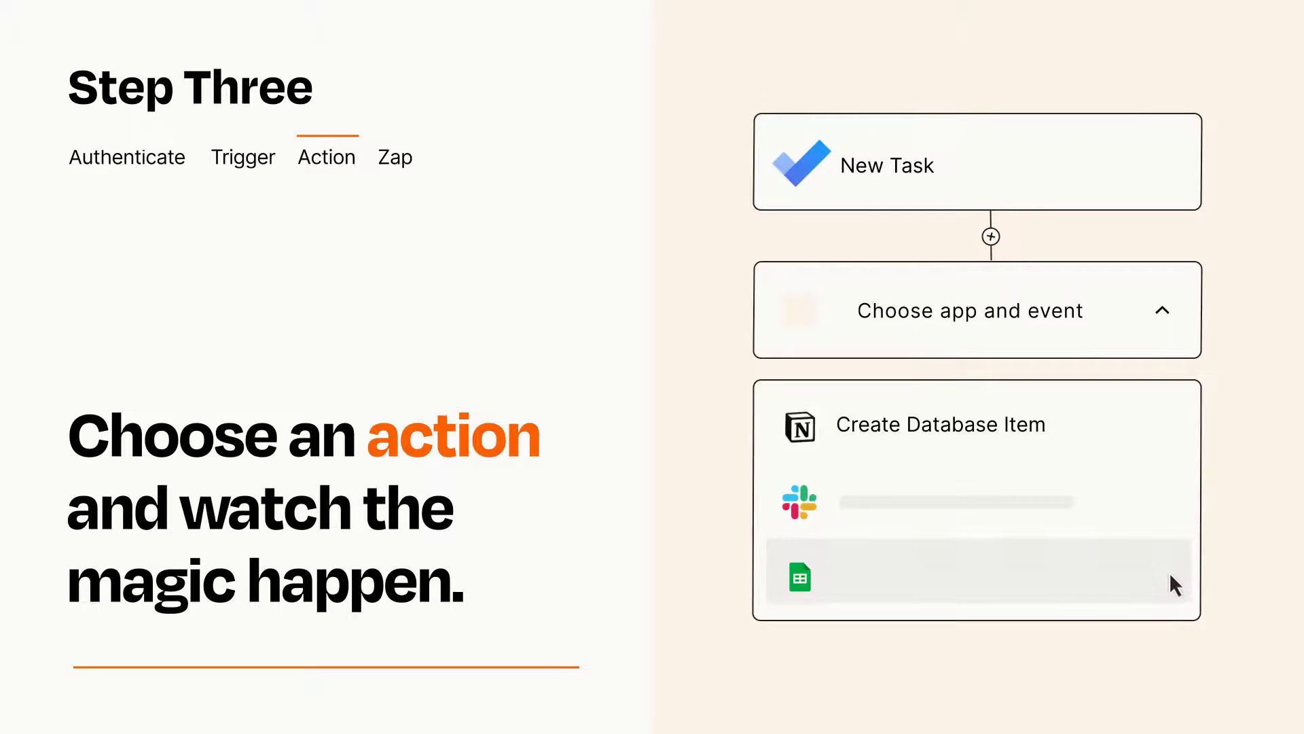
pyautogui.moveTo(1174, 441)
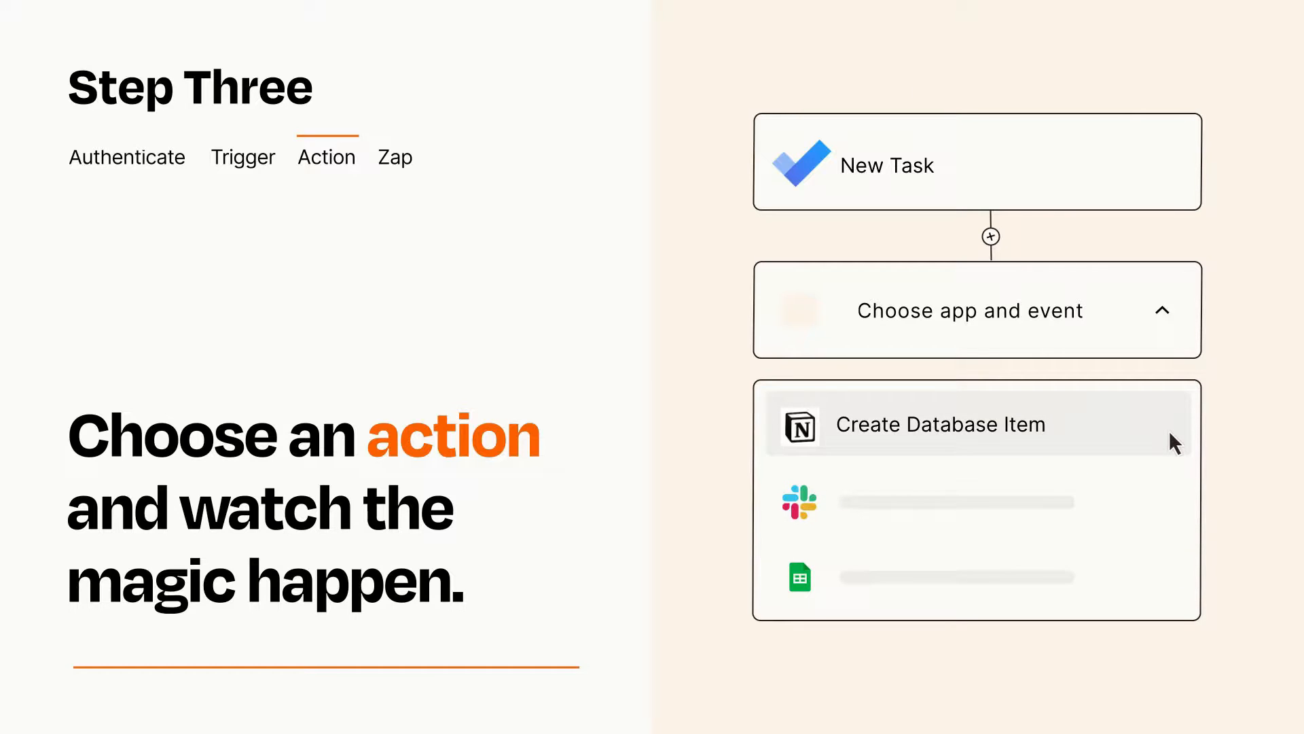
# - Choose Notion's Create Database Item as the action, filling Item and Details from the task
pyautogui.click(940, 424)
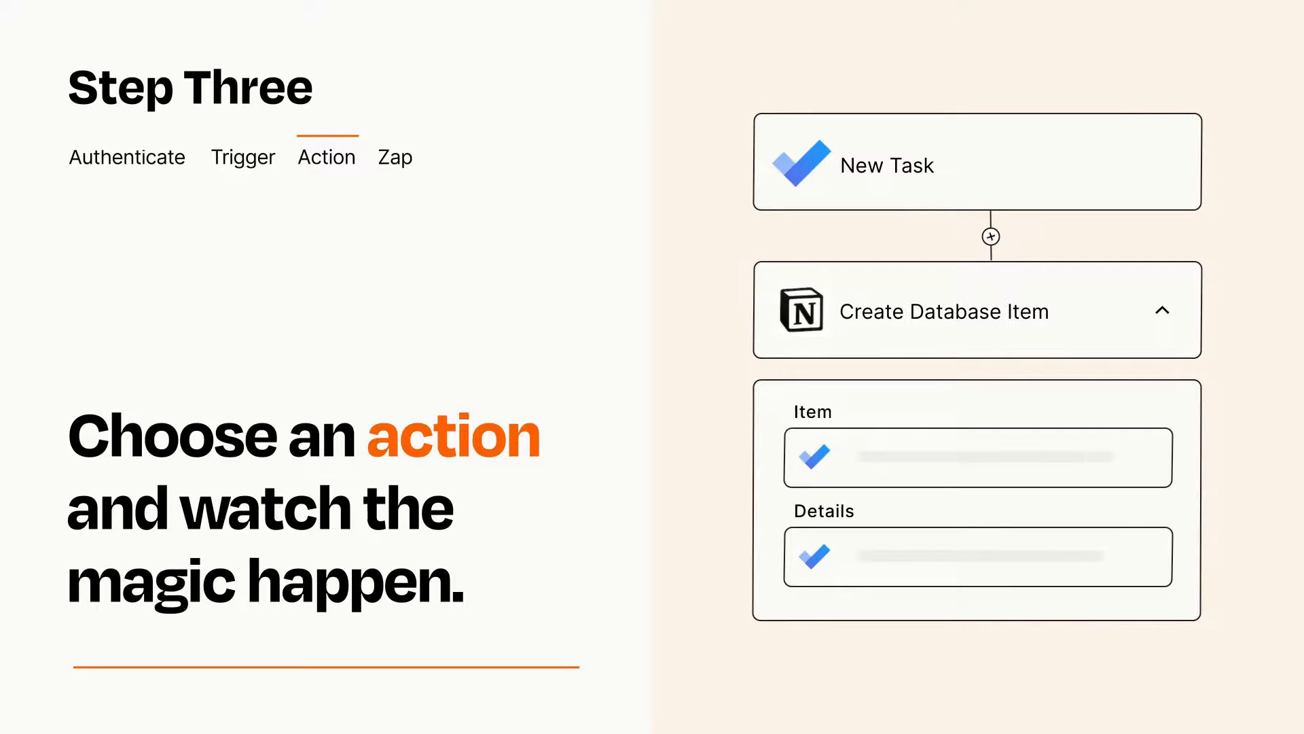
pyautogui.click(1163, 310)
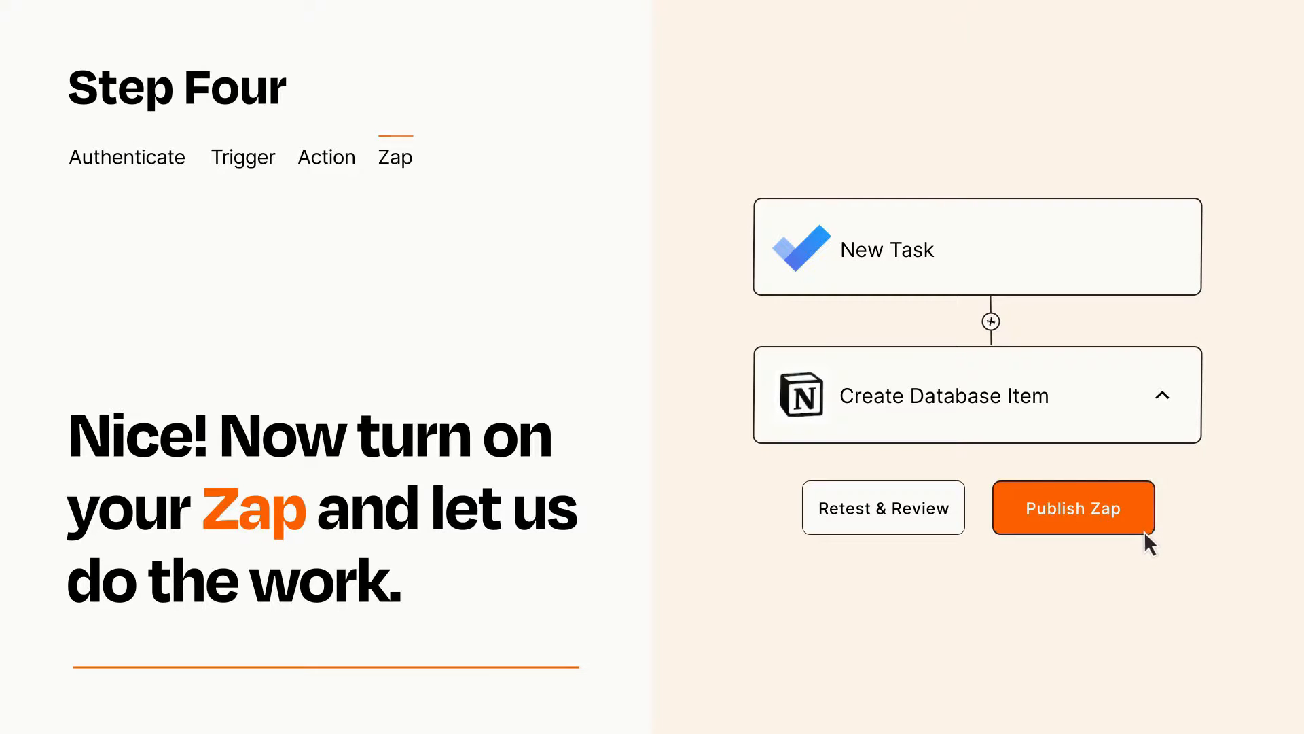
# - Publish the New Task to Notion Create Database Item Zap
pyautogui.click(1073, 508)
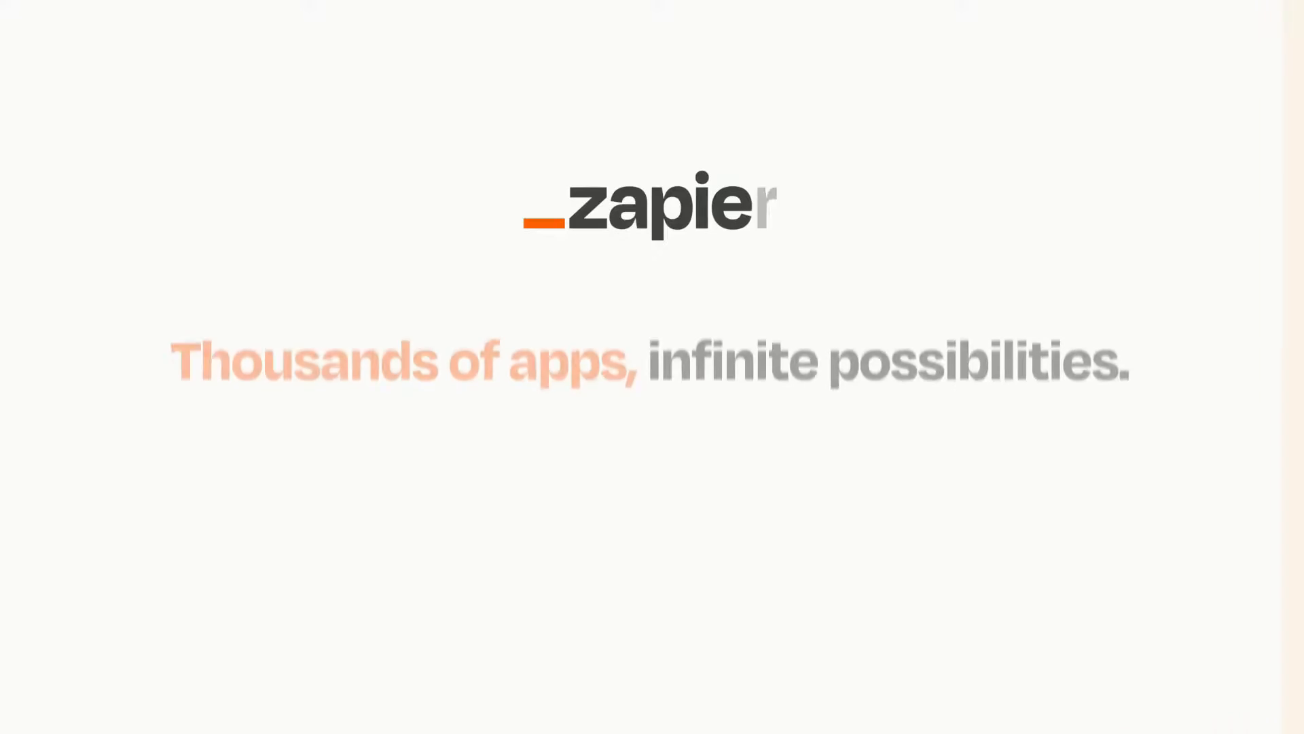